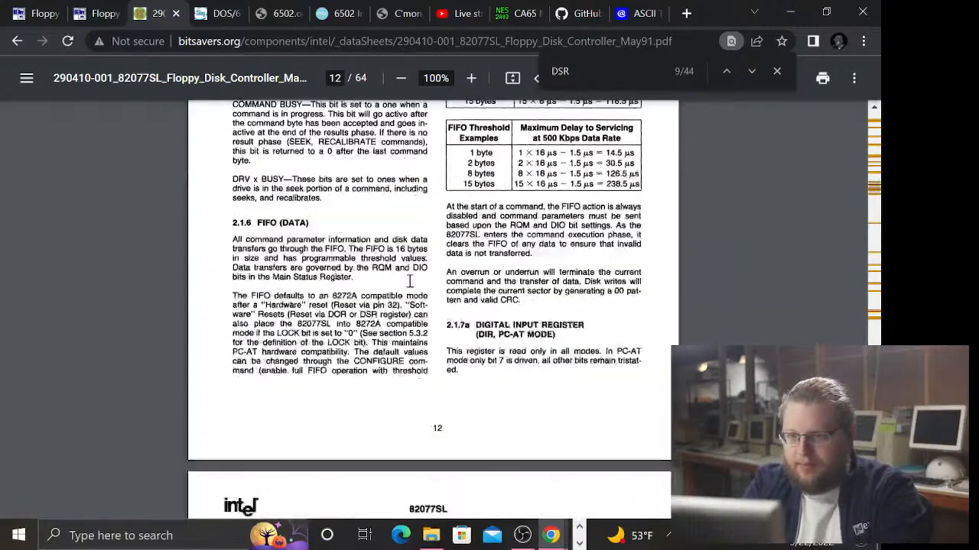
- Browse the 82077SL datasheet down from the FIFO section on page 12, then back up slightly
scroll(down, 3)
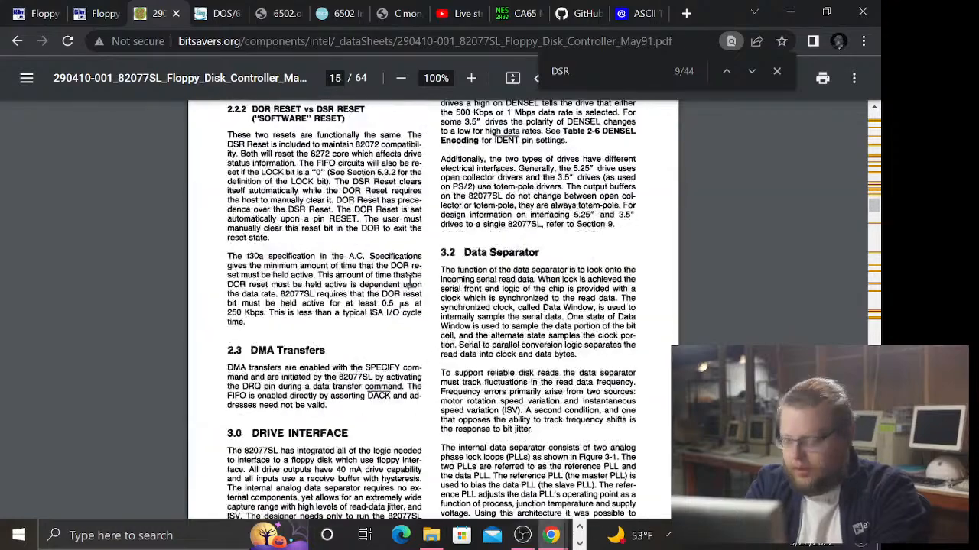
scroll(down, 3)
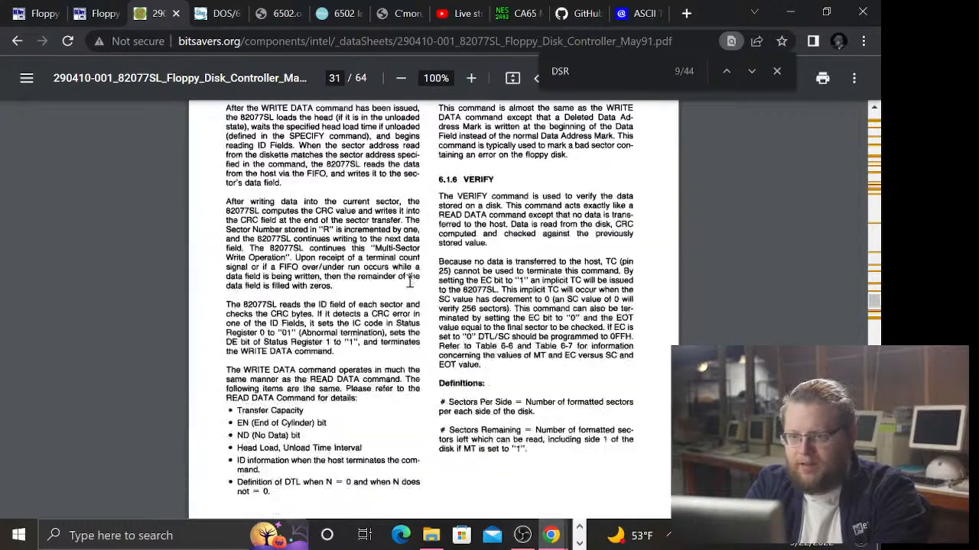
scroll(down, 3)
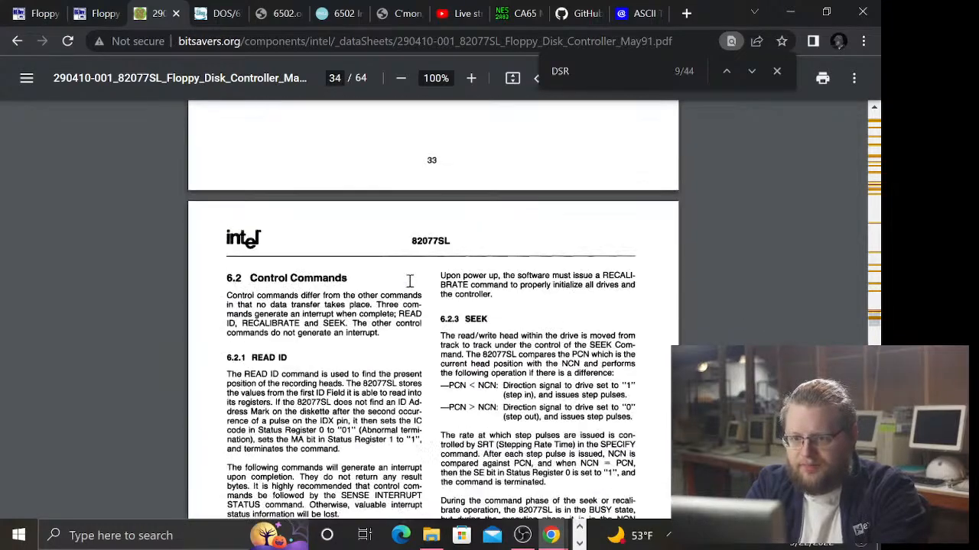
scroll(down, 3)
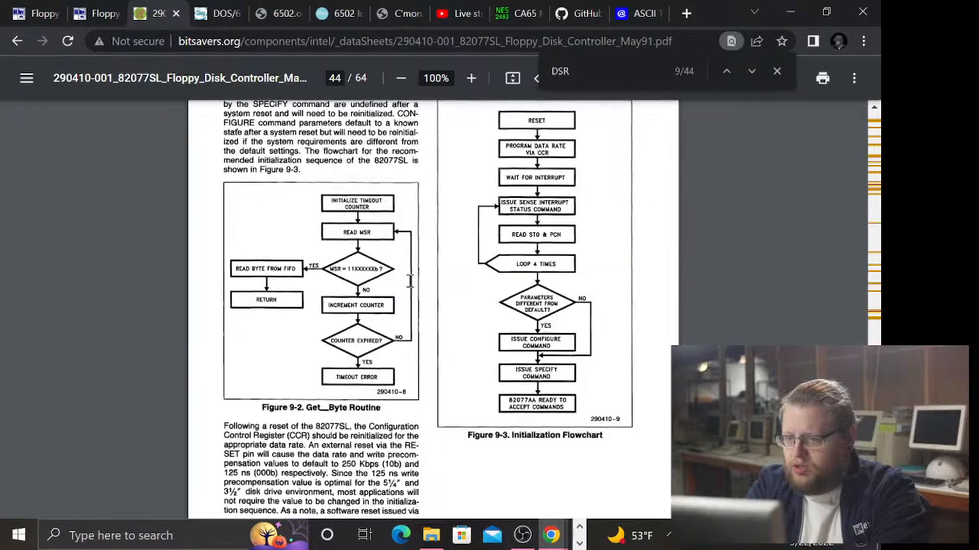
scroll(up, 3)
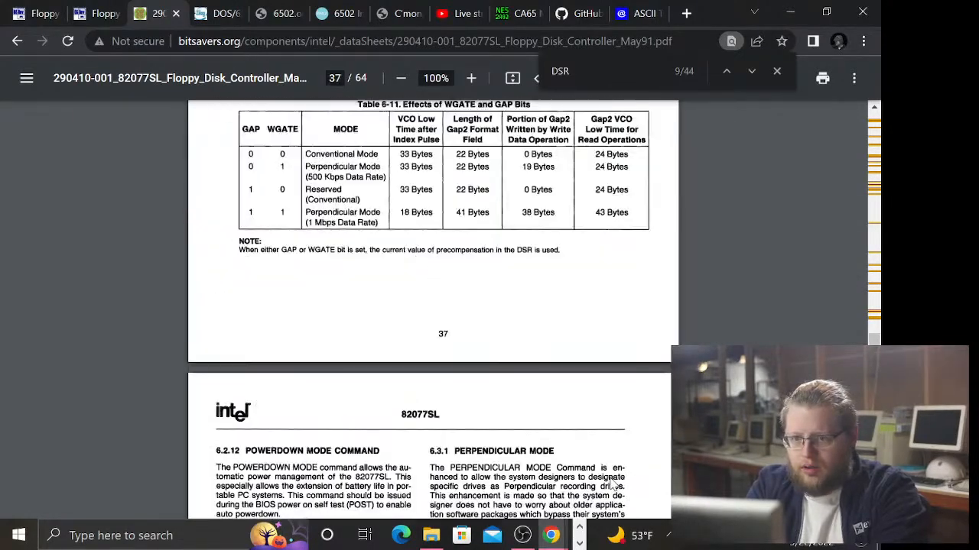
scroll(up, 3)
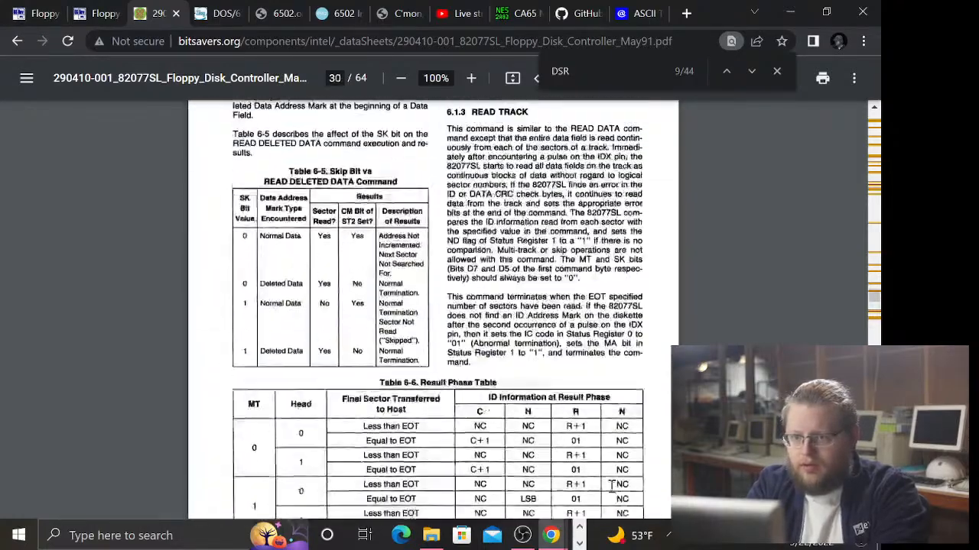
scroll(up, 3)
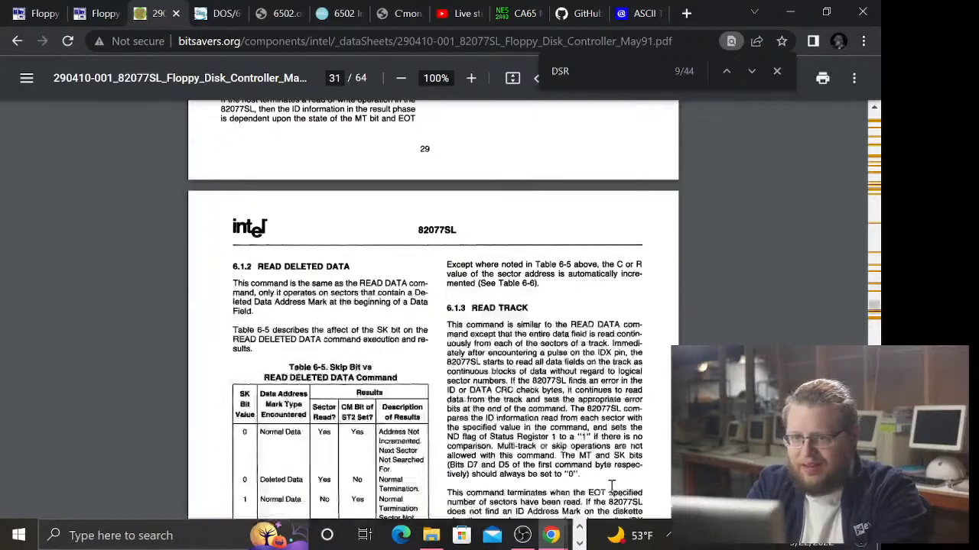
- Browse the later chapters, then return to the Parameter Abbreviations page
scroll(down, 3)
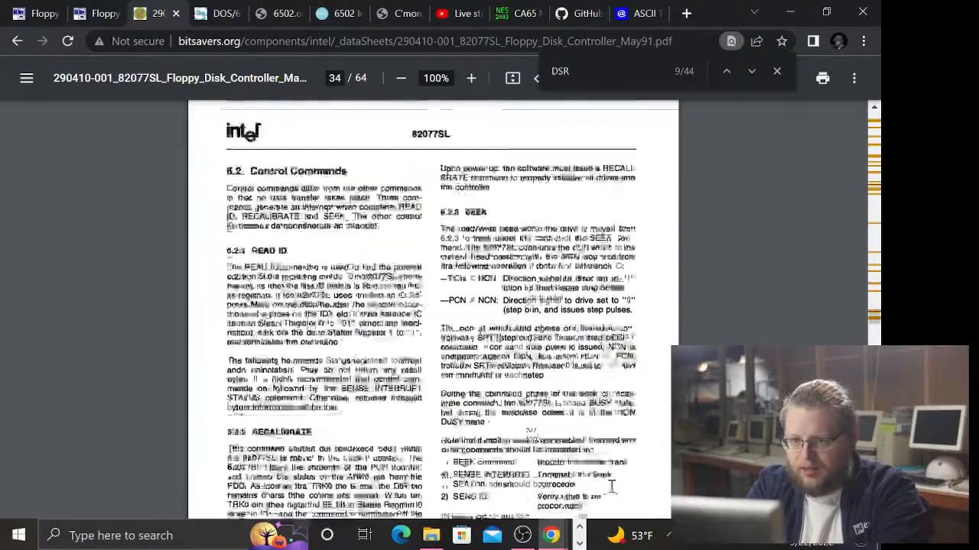
scroll(down, 3)
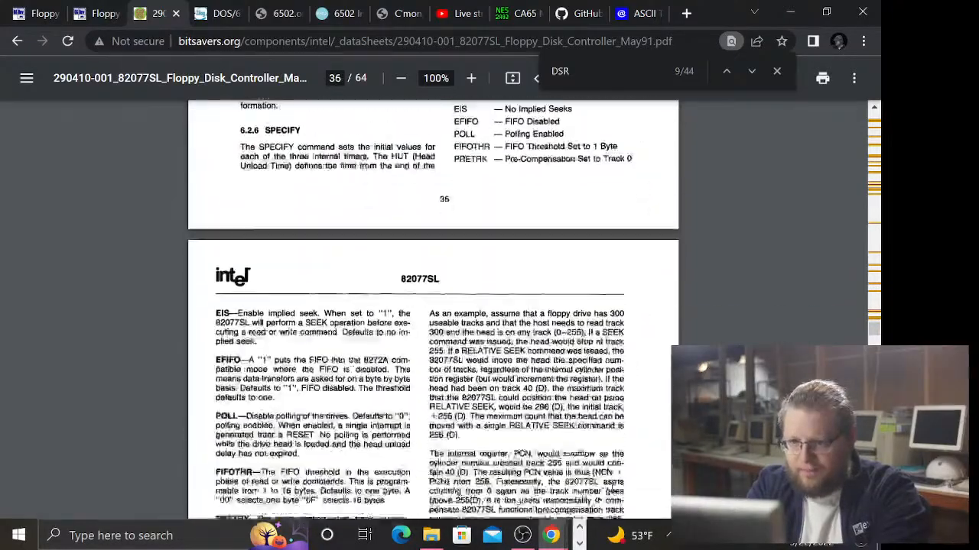
scroll(down, 3)
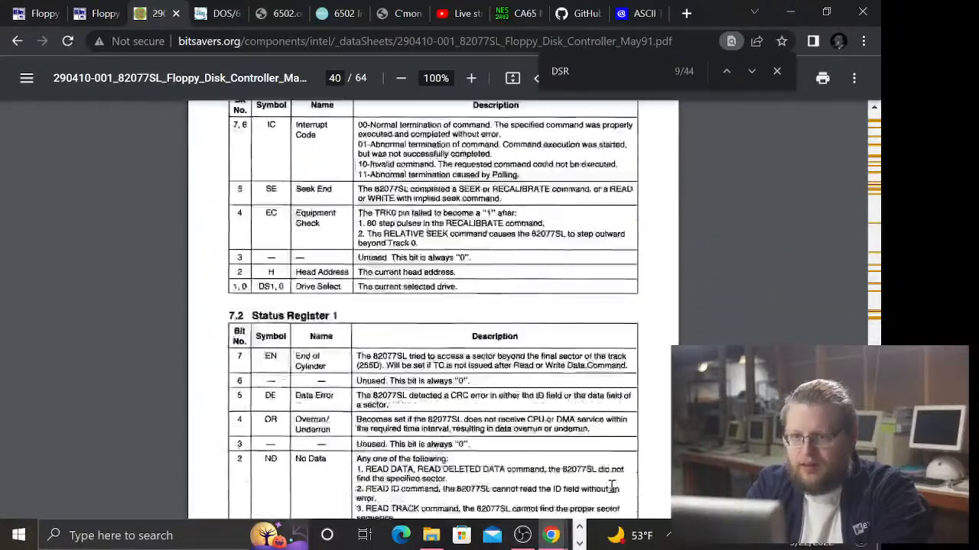
scroll(down, 3)
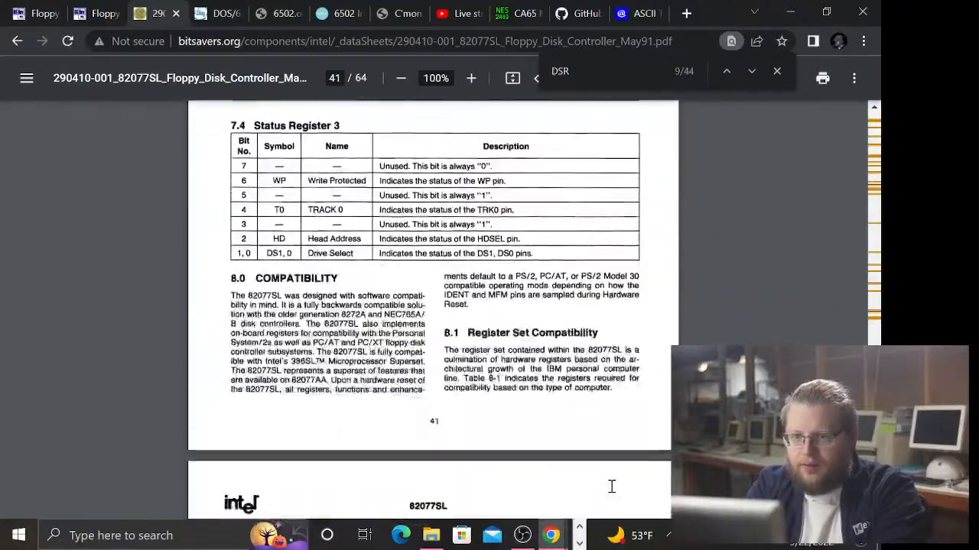
scroll(down, 3)
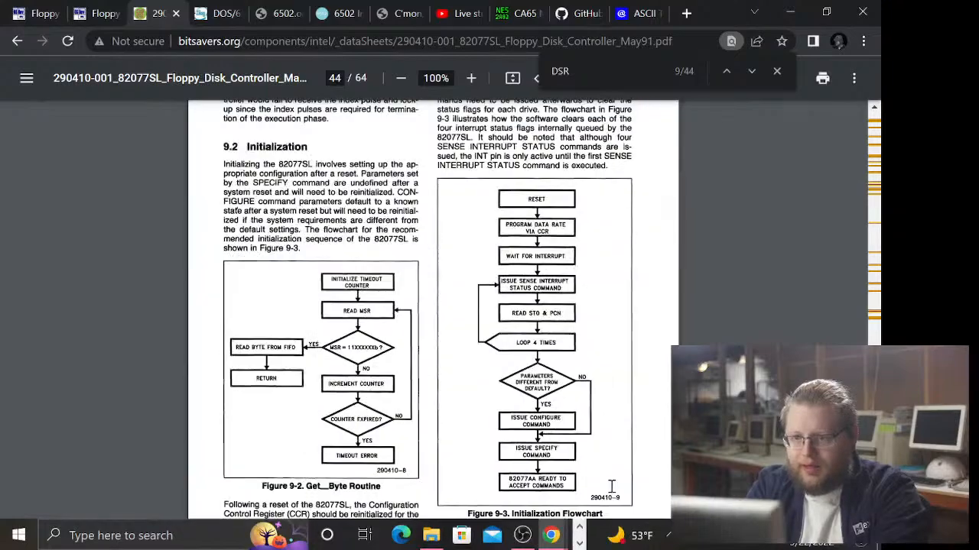
scroll(down, 3)
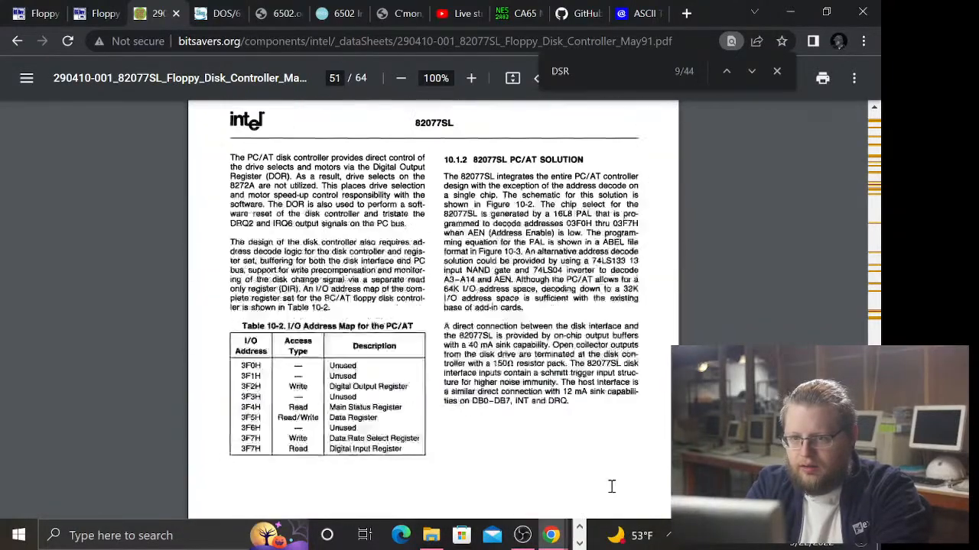
scroll(down, 3)
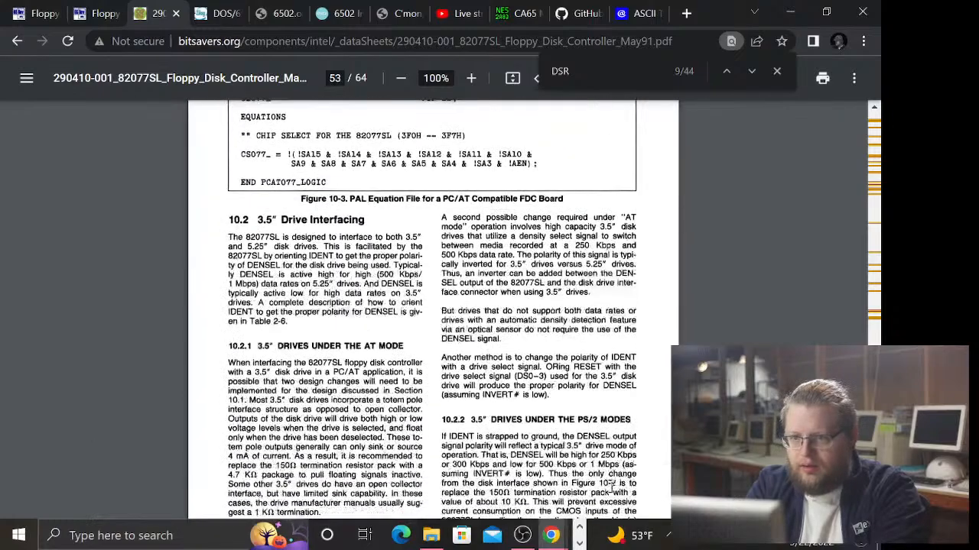
scroll(down, 3)
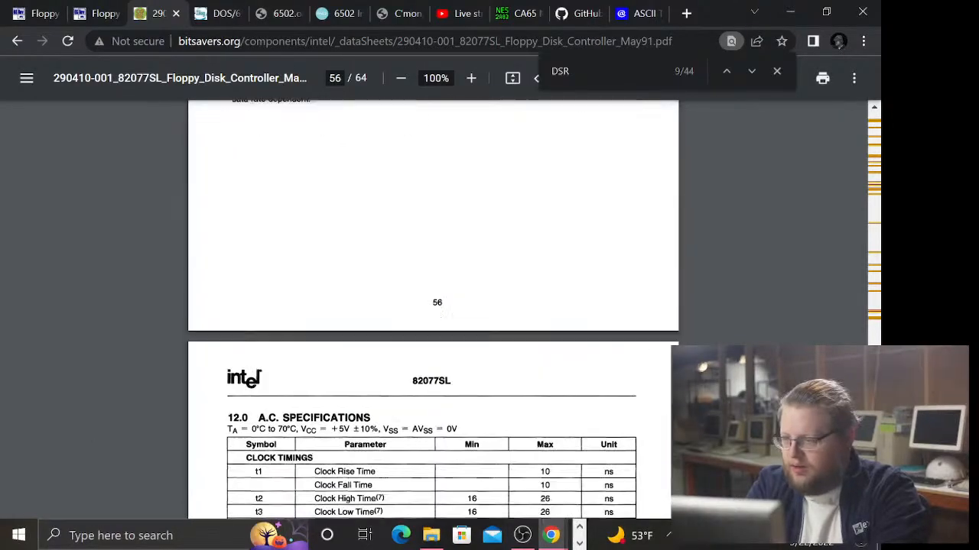
scroll(up, 3)
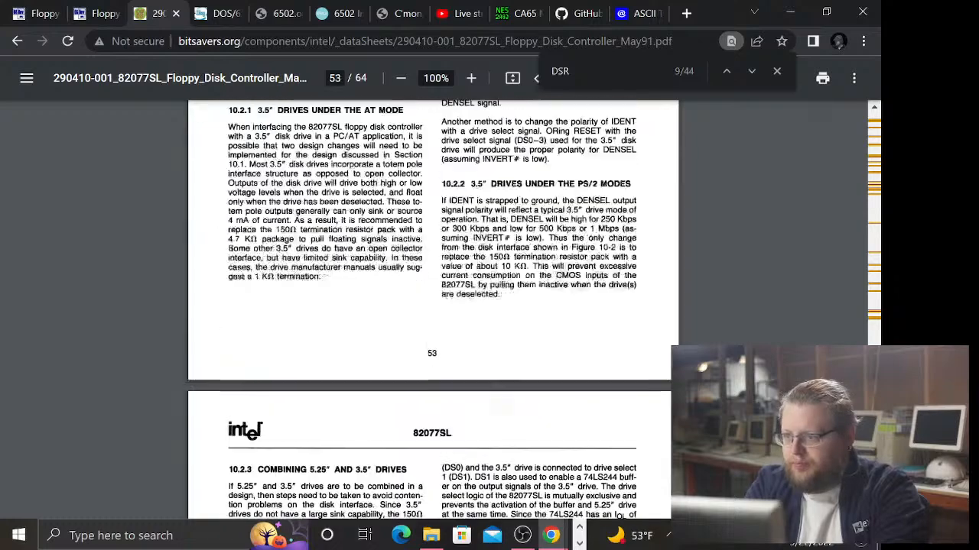
scroll(up, 3)
text(25)
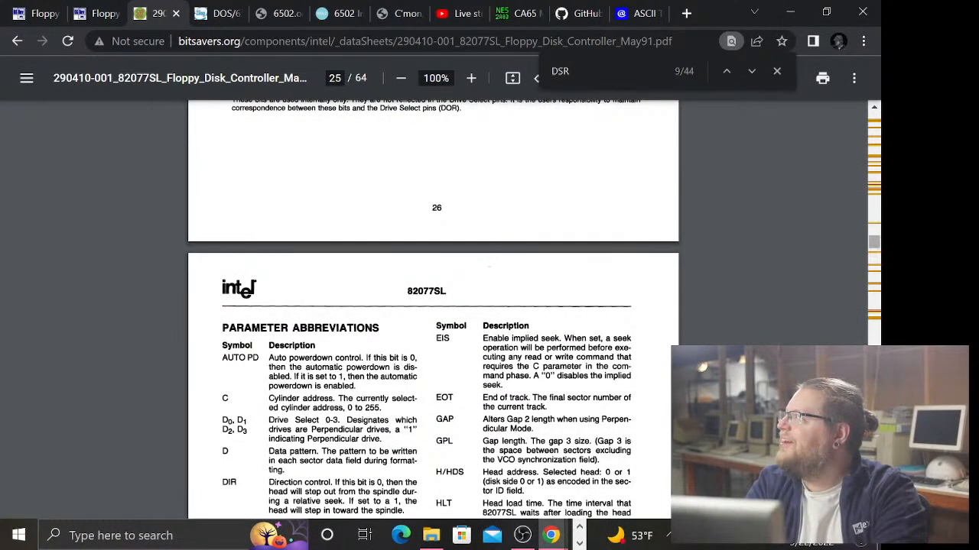
- Bring Table 6-1's VERSION row into view, showing result byte 1001 0000
scroll(up, 3)
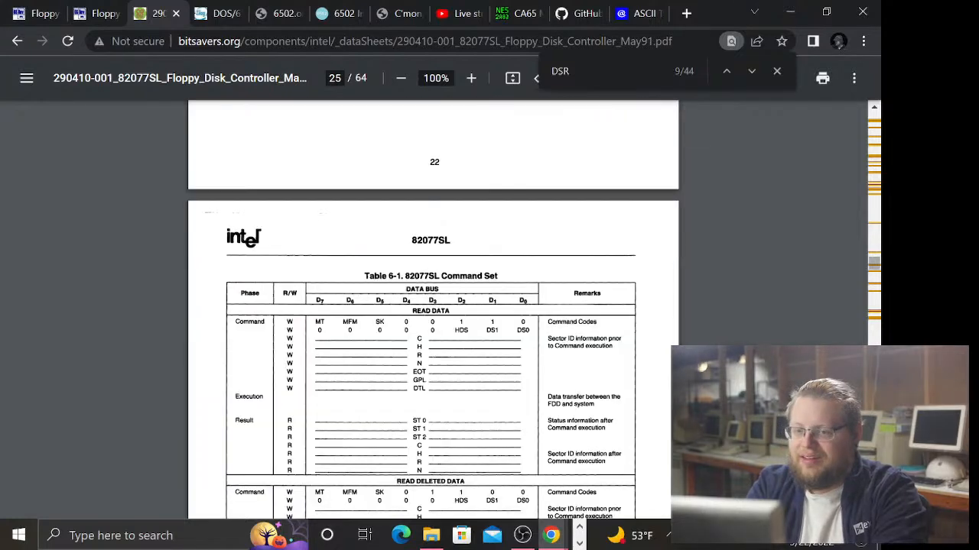
scroll(down, 3)
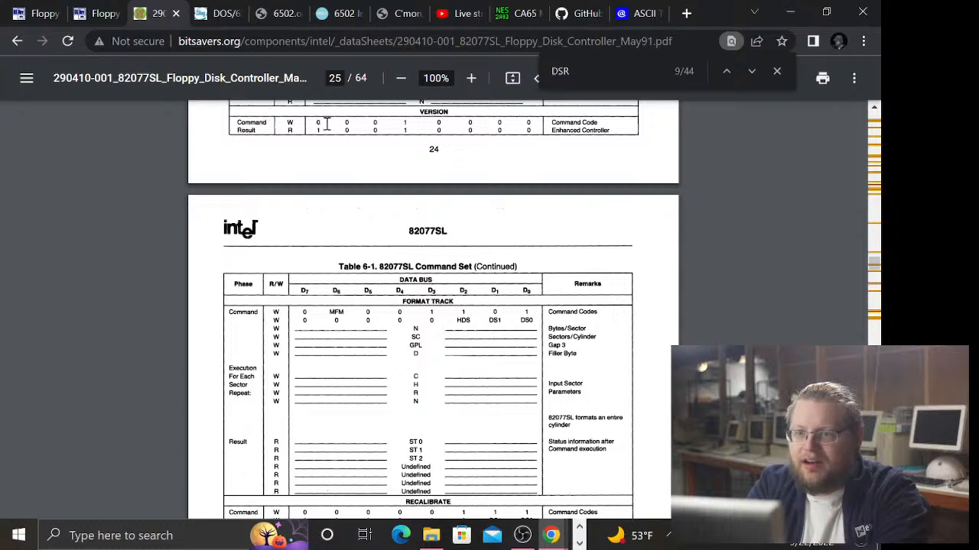
scroll(up, 3)
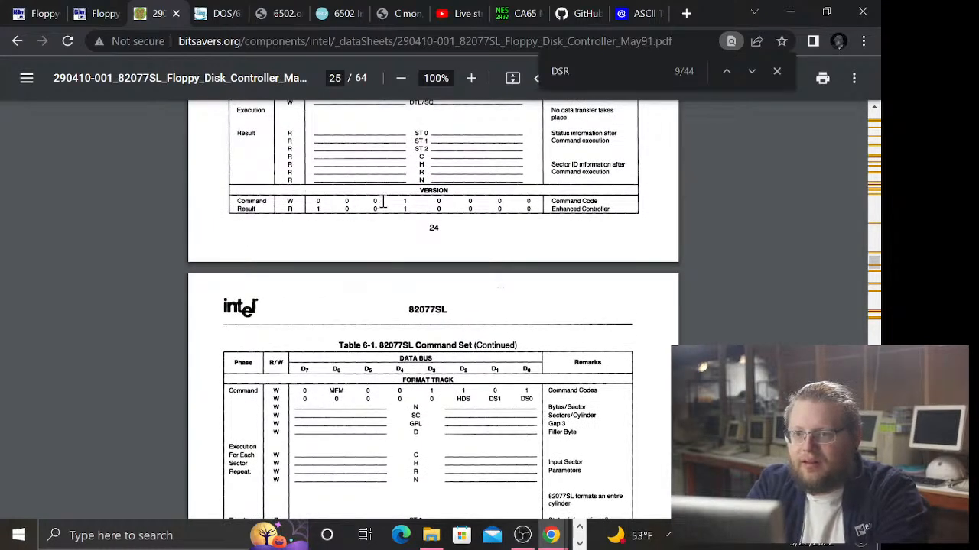
mouse_move(661, 289)
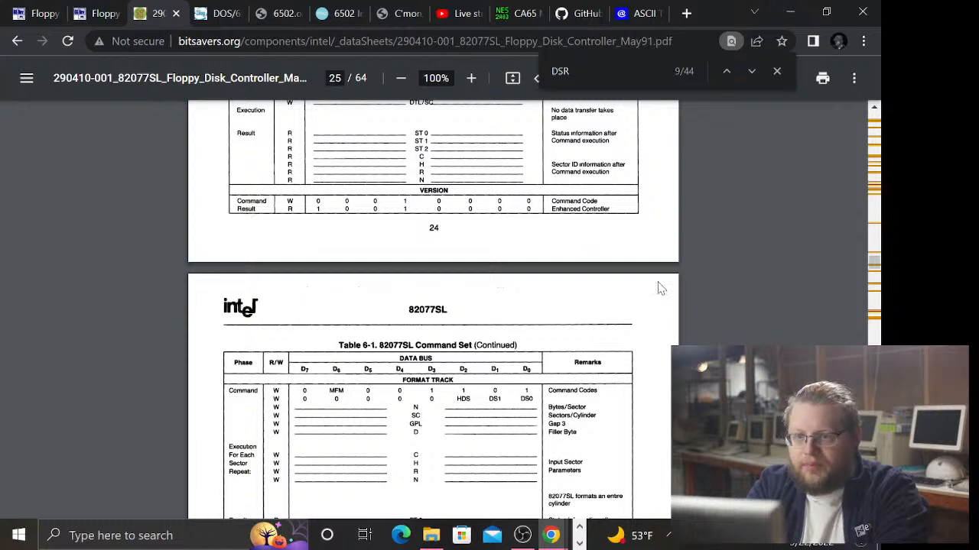
mouse_move(726, 226)
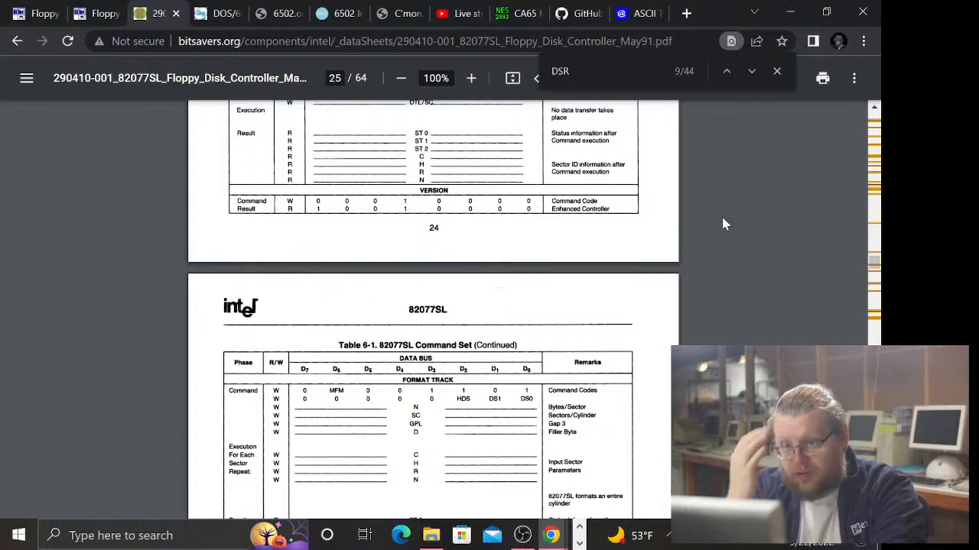
- Switch to the OSDev Floppy Disk Controller wiki and reach the Registers port address list
click(96, 13)
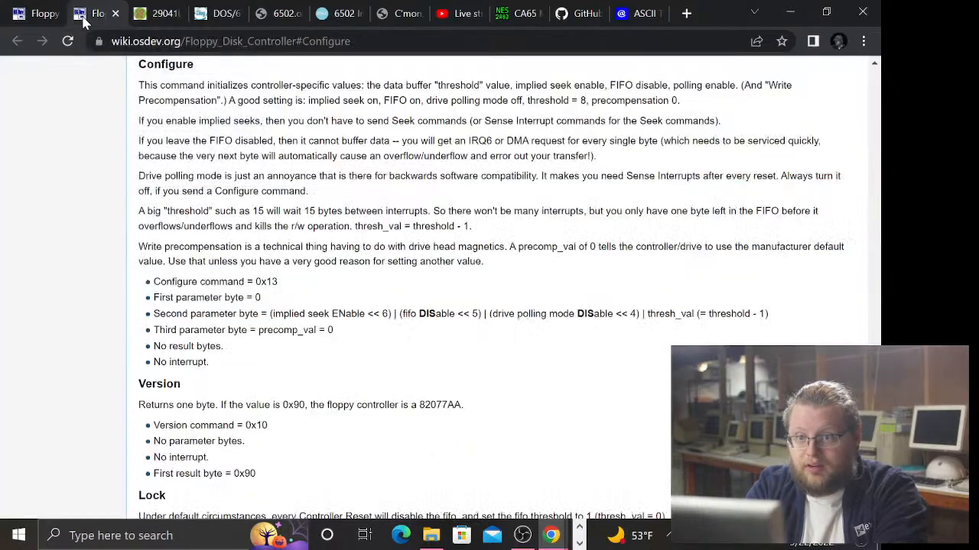
scroll(down, 3)
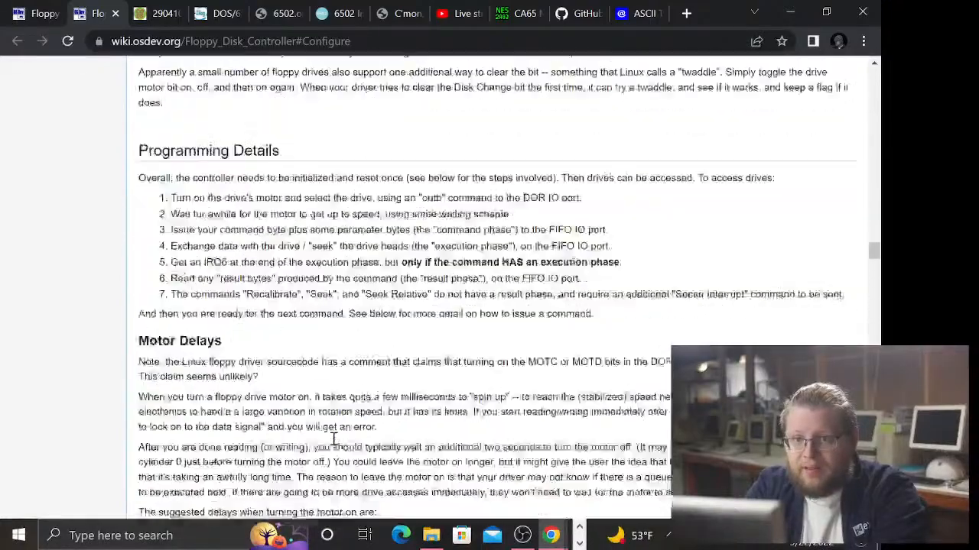
scroll(up, 3)
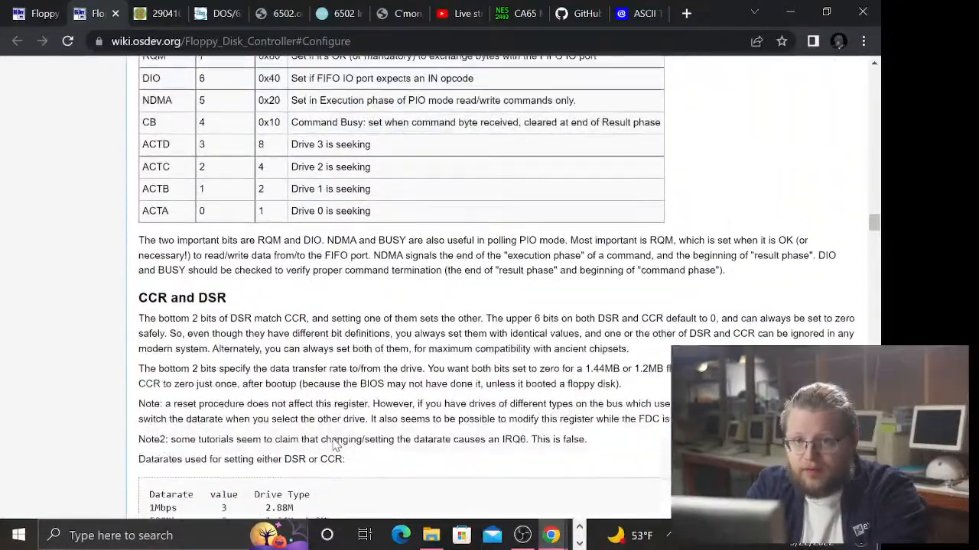
scroll(up, 3)
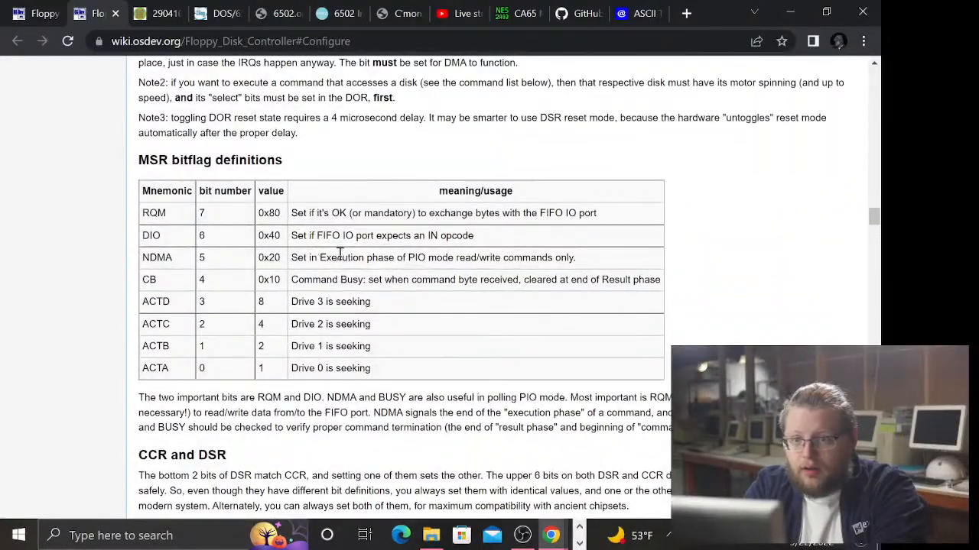
scroll(down, 3)
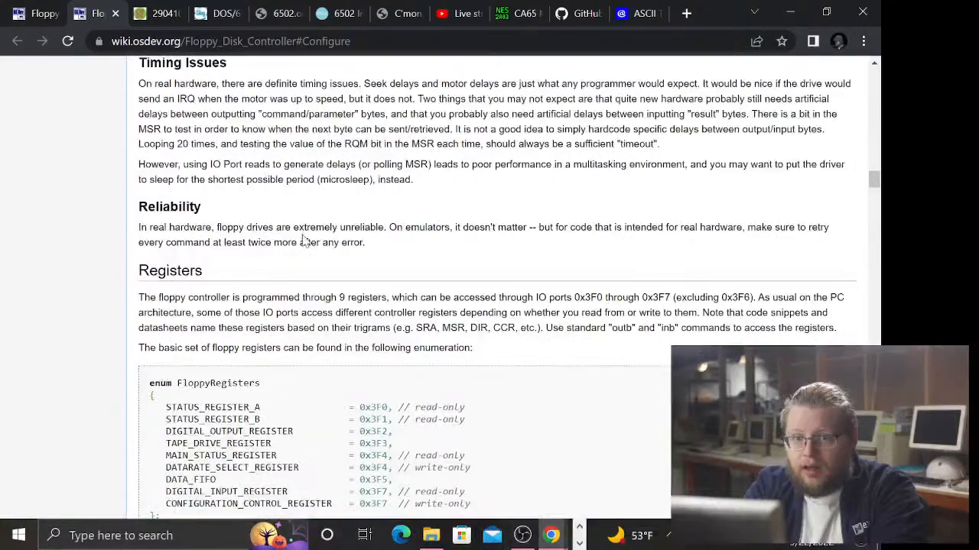
scroll(down, 3)
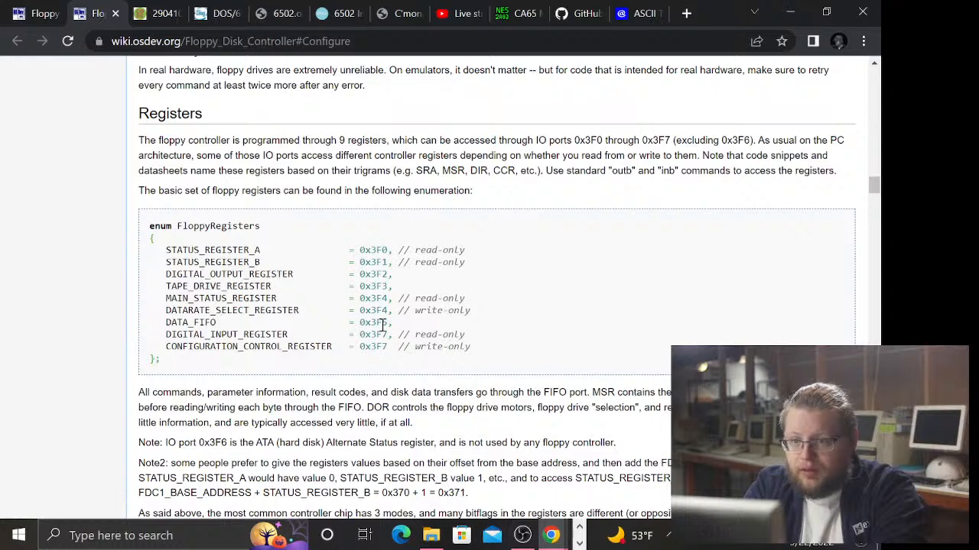
mouse_move(643, 289)
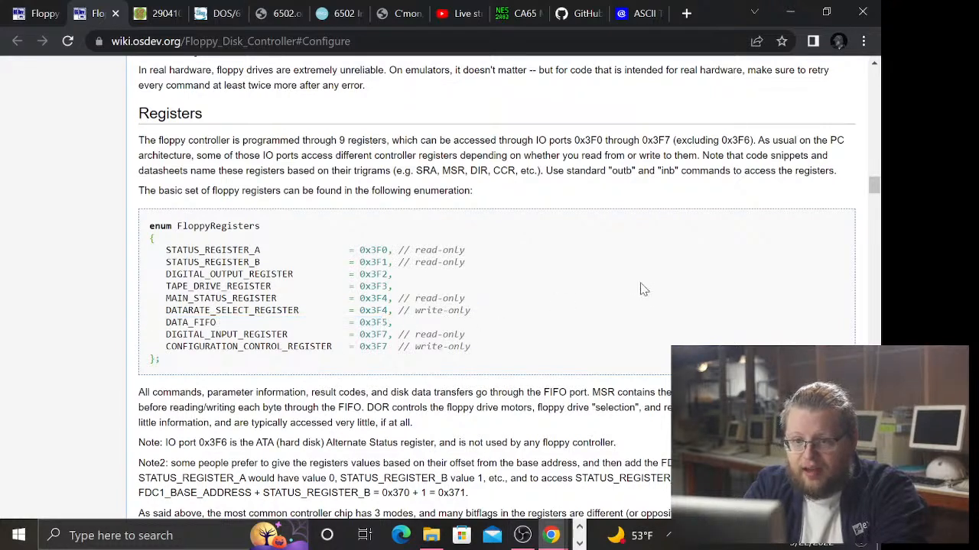
mouse_move(474, 312)
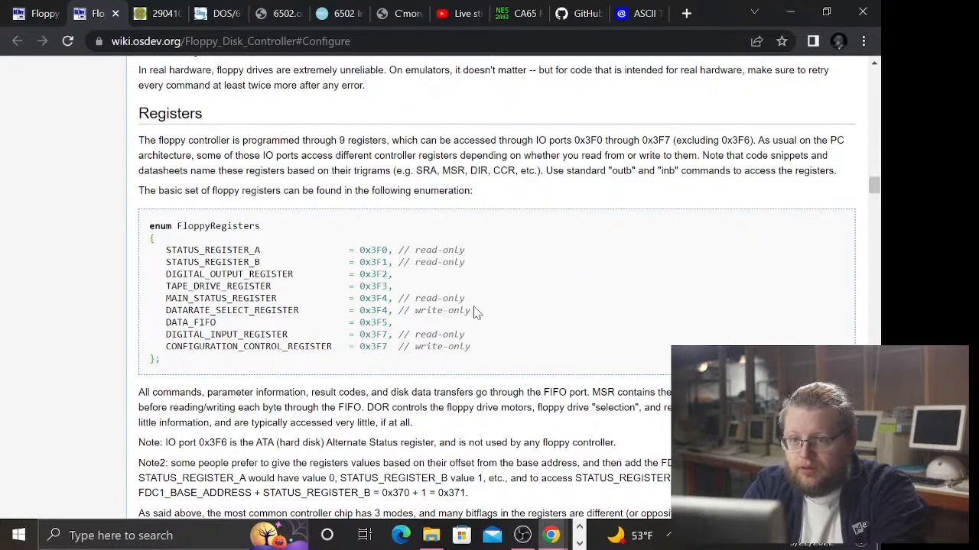
mouse_move(570, 300)
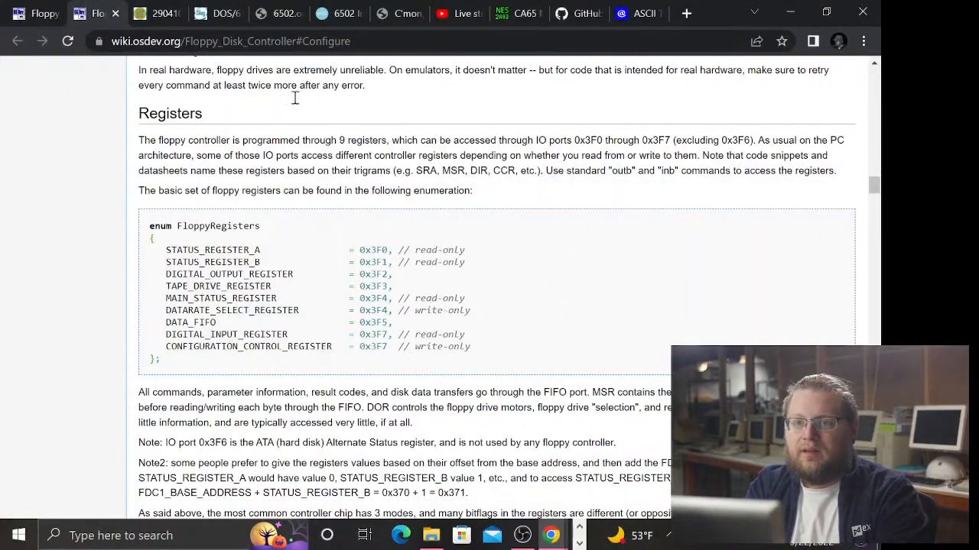
- Bring up the MSR bitflag definitions table and select DIO's bit number 6
scroll(down, 3)
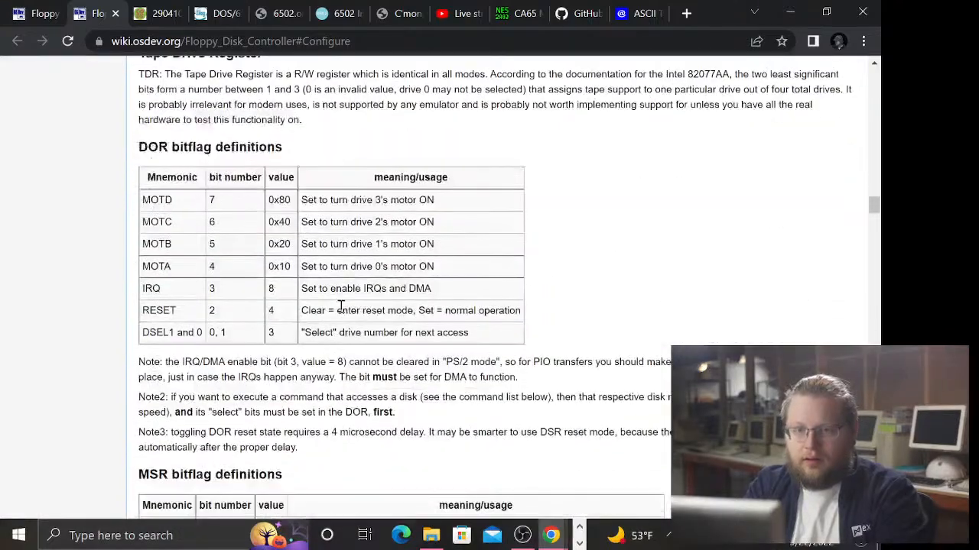
scroll(down, 3)
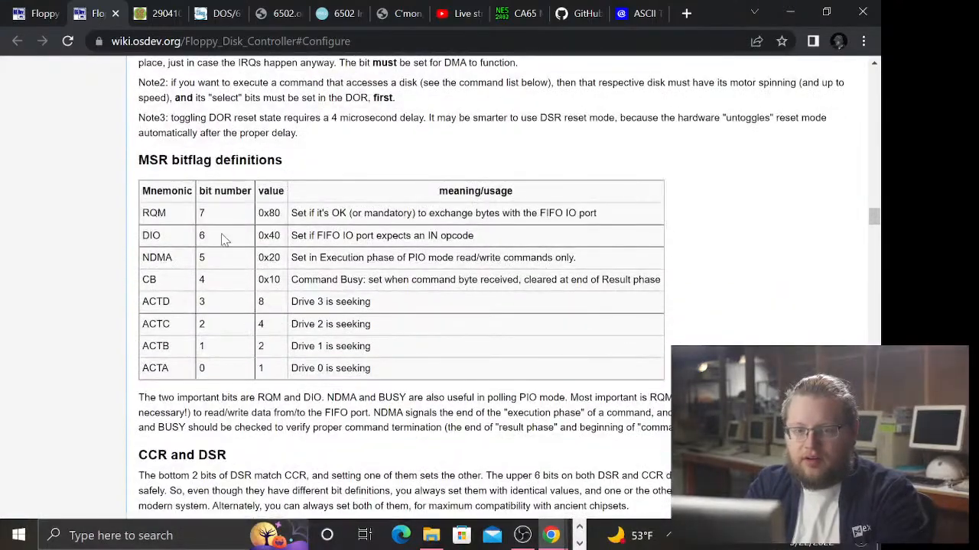
mouse_move(205, 306)
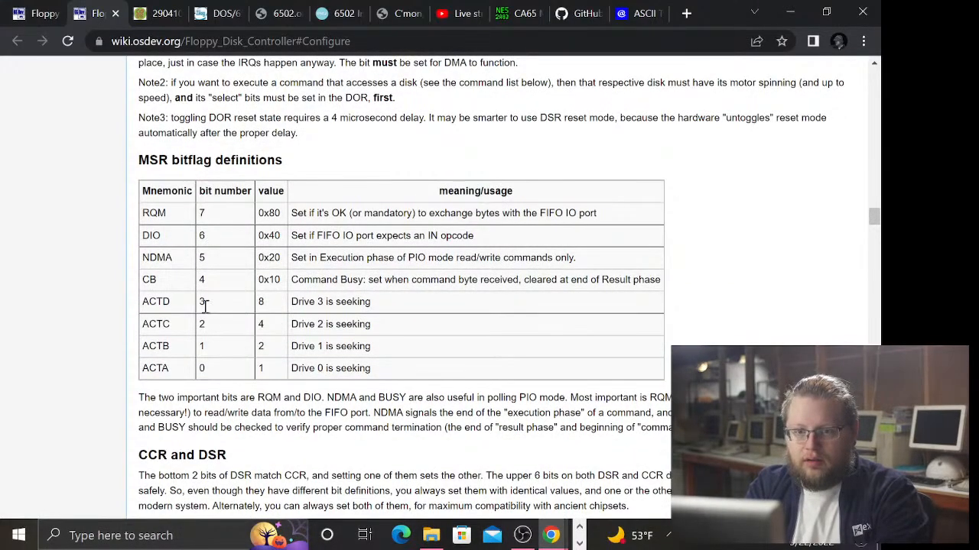
mouse_move(216, 382)
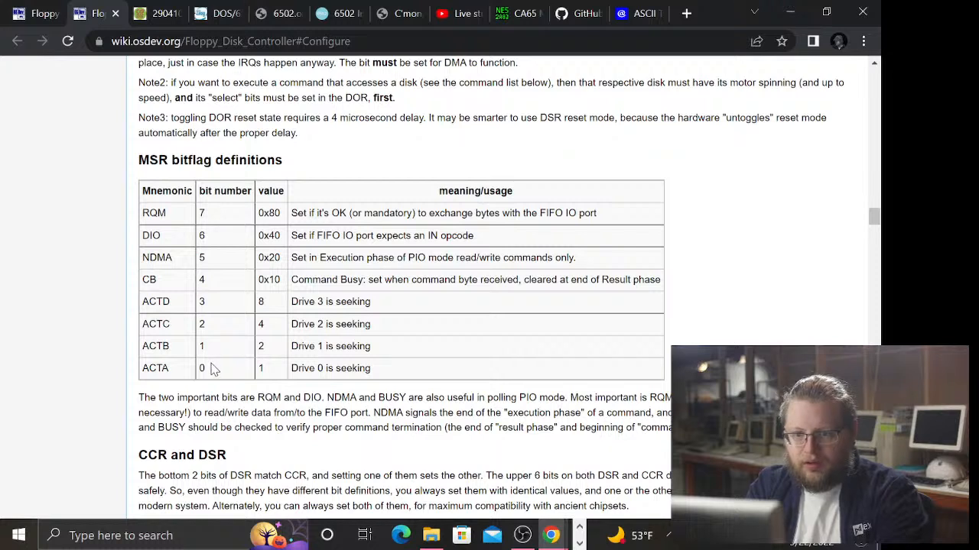
mouse_move(214, 324)
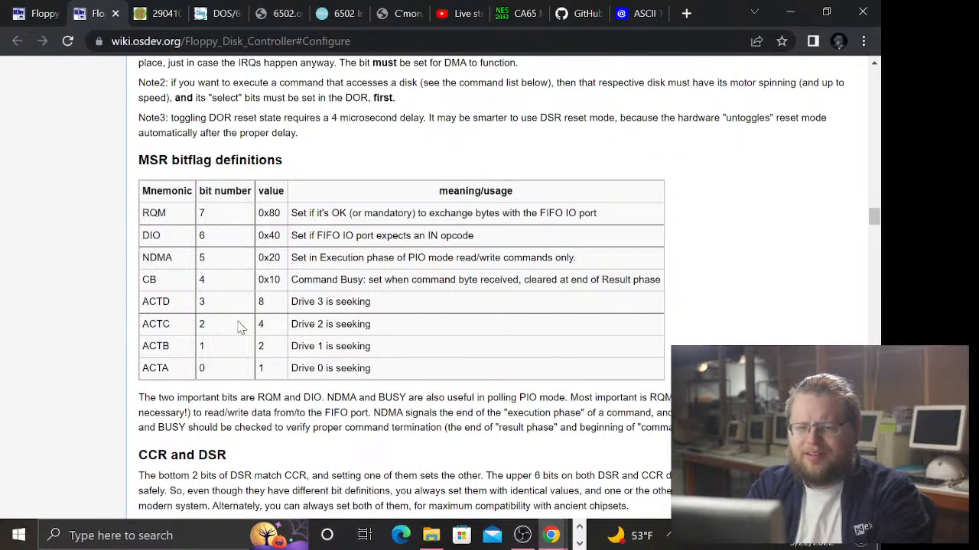
mouse_move(217, 286)
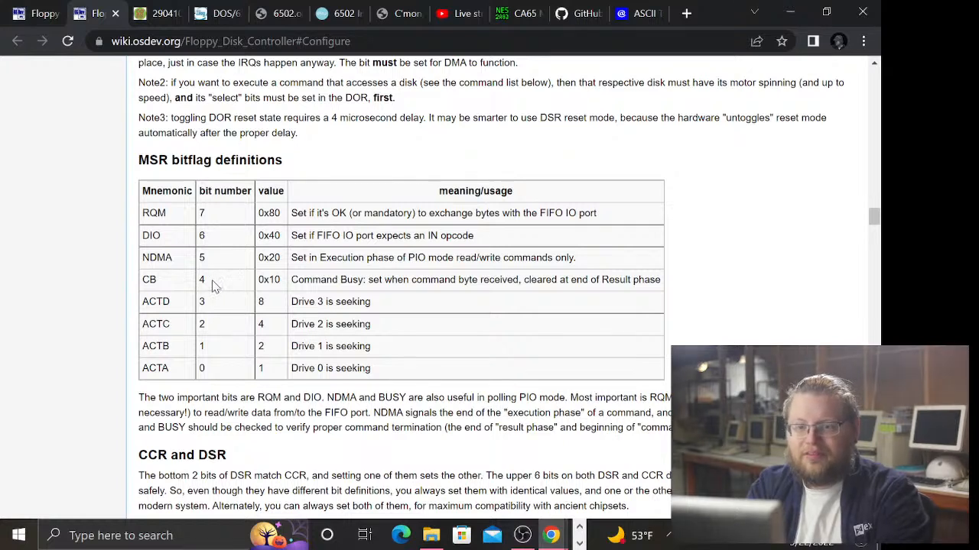
mouse_move(226, 280)
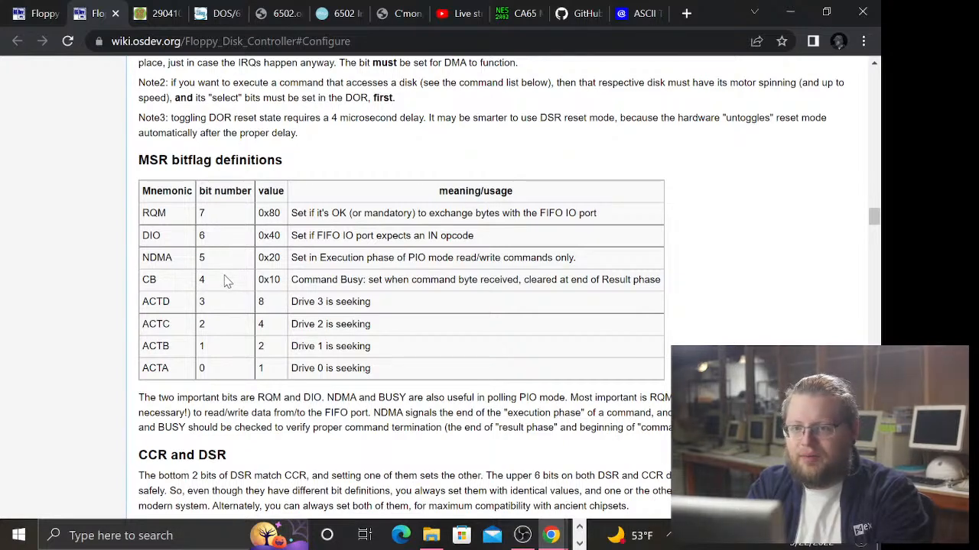
mouse_move(201, 235)
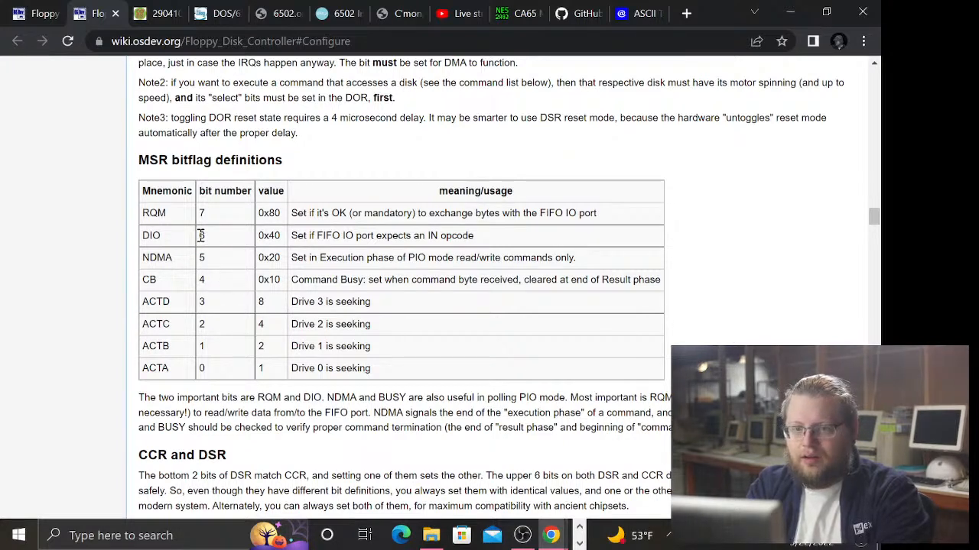
double_click(202, 234)
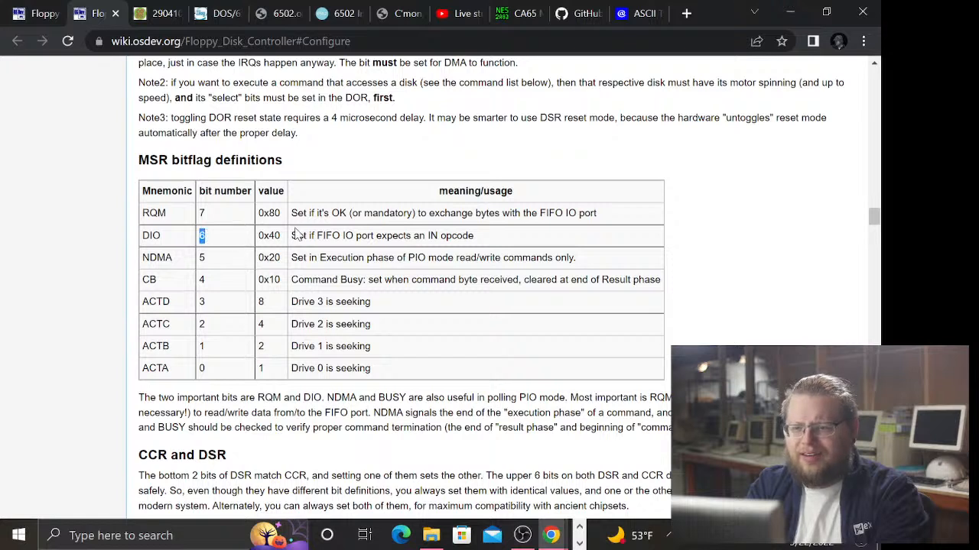
mouse_move(525, 247)
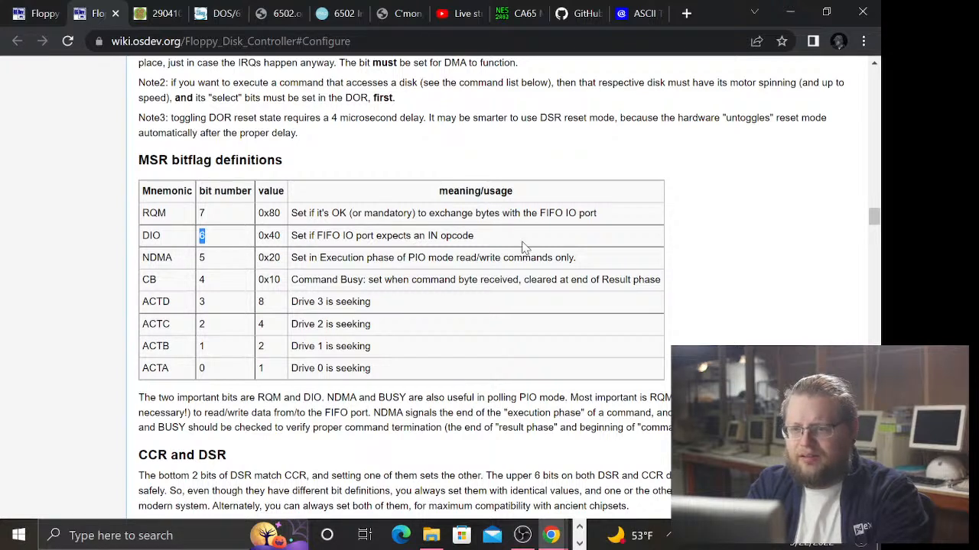
mouse_move(543, 223)
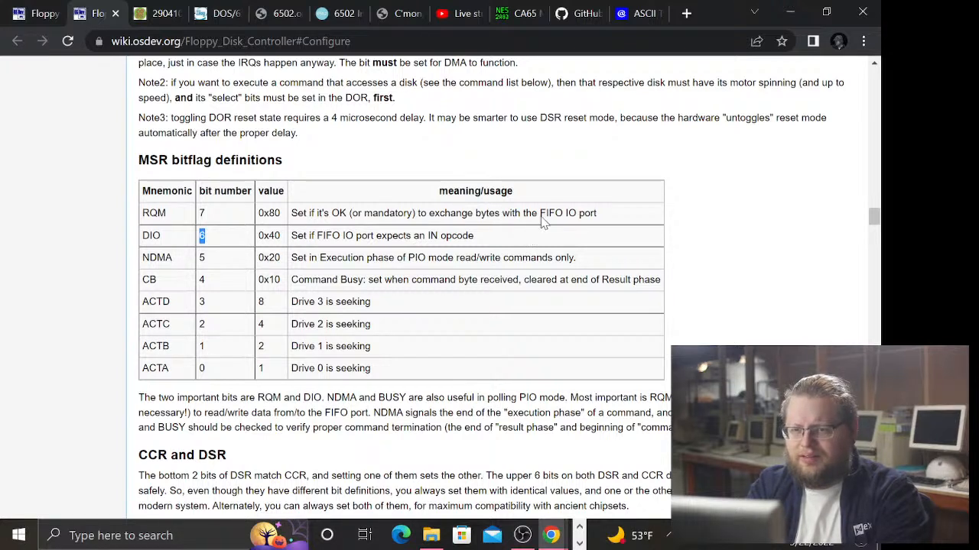
mouse_move(720, 203)
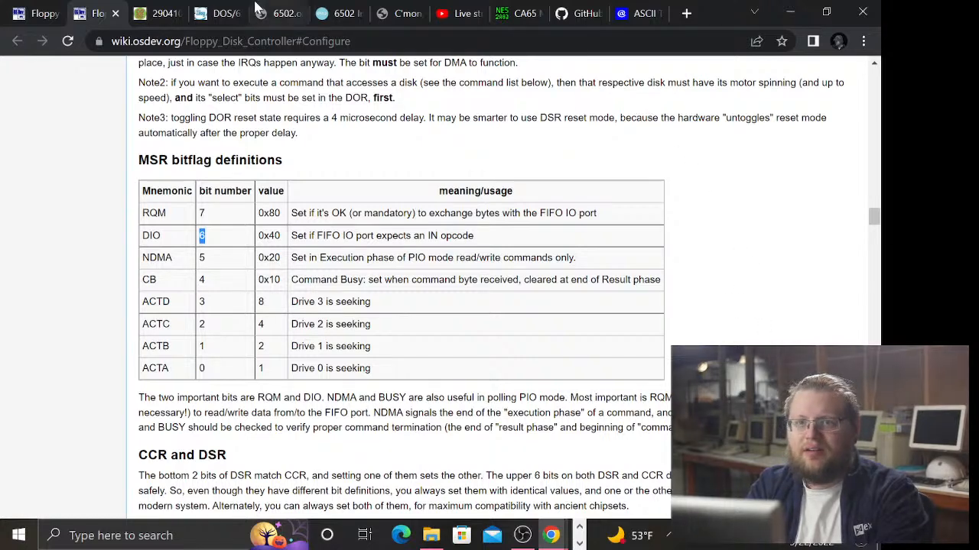
- Return to the Intel 82077SL datasheet tab showing the VERSION command rows
click(147, 13)
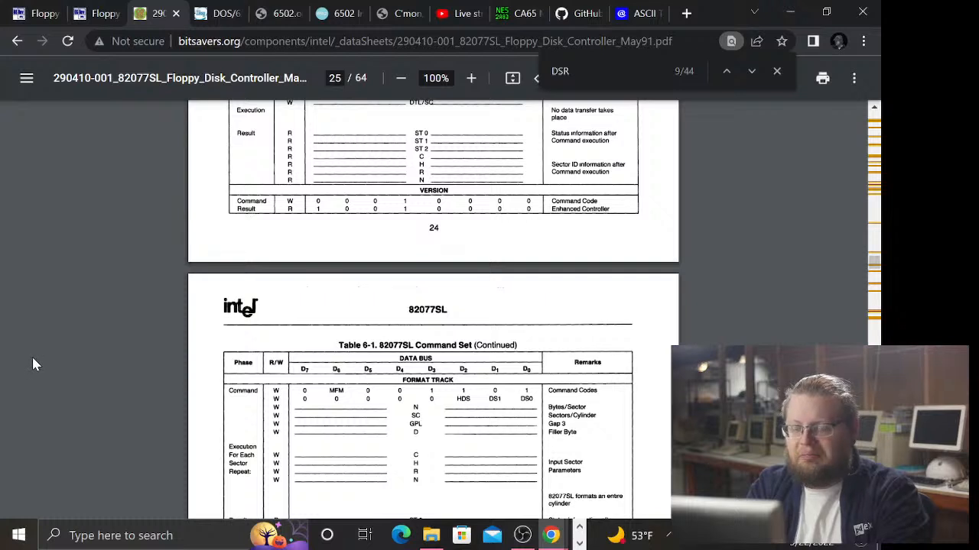
mouse_move(55, 331)
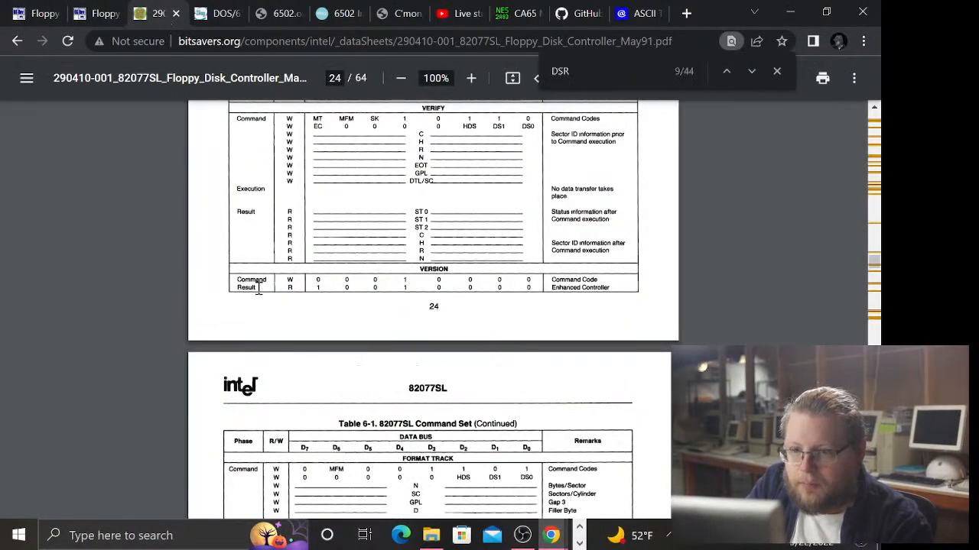
mouse_move(306, 299)
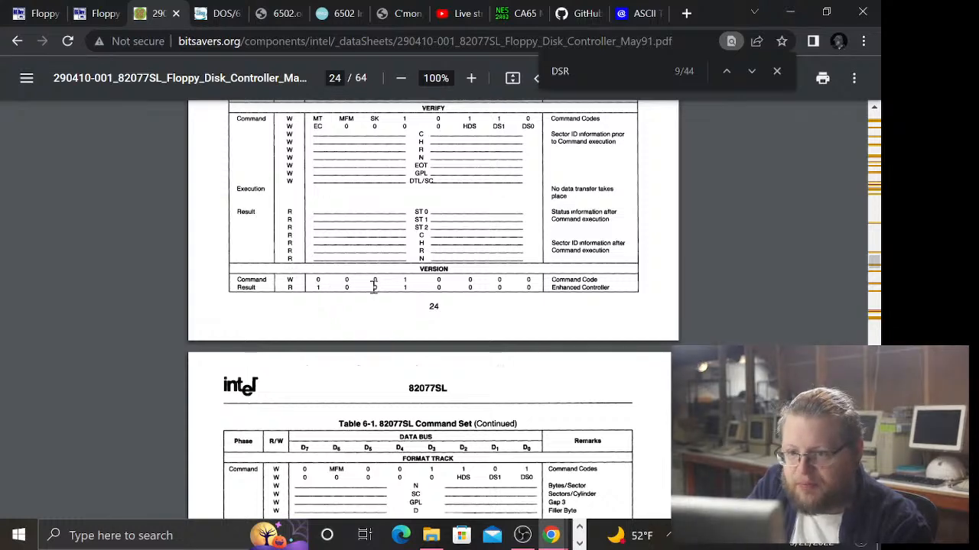
mouse_move(406, 285)
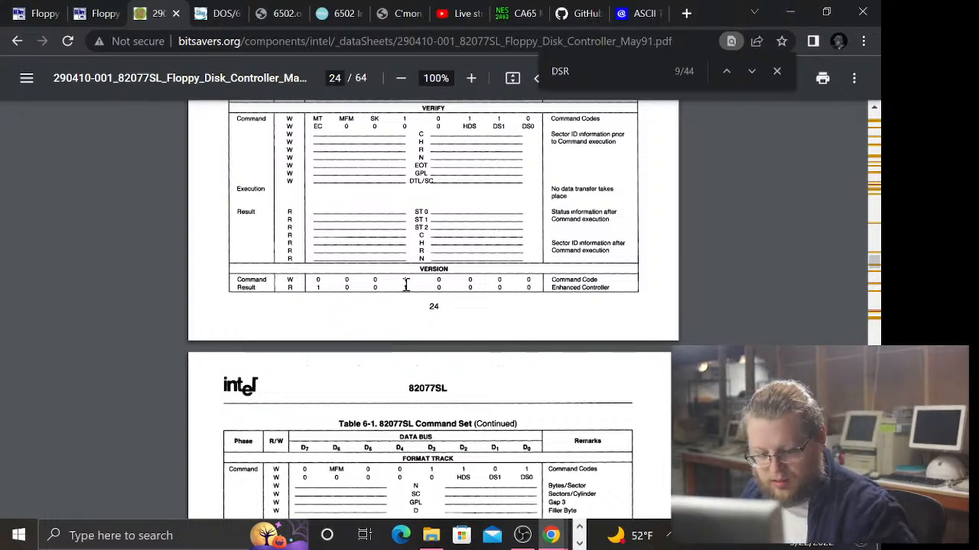